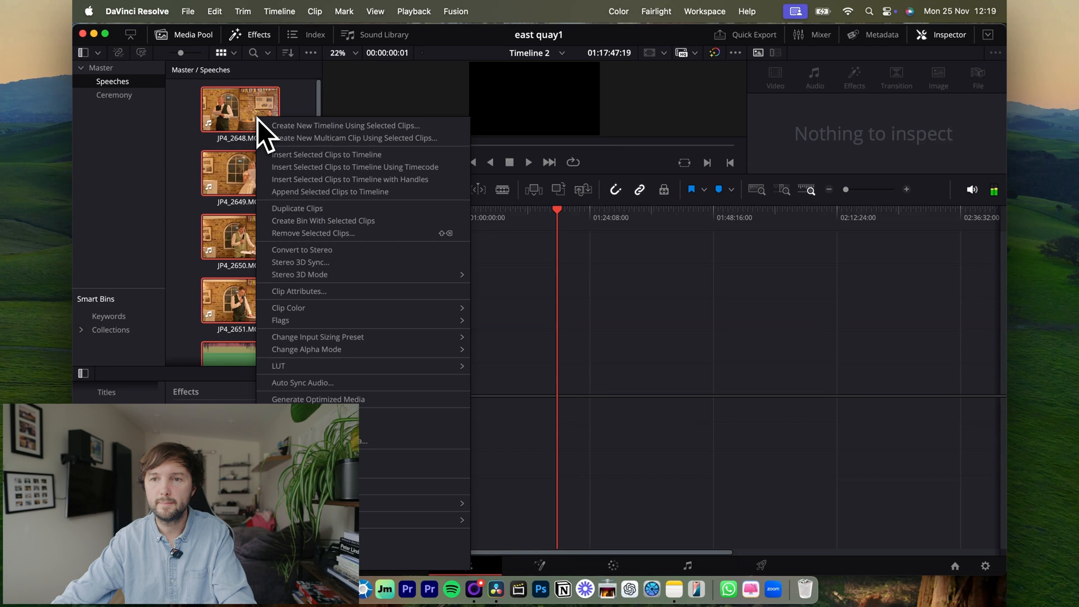
pyautogui.moveTo(348, 131)
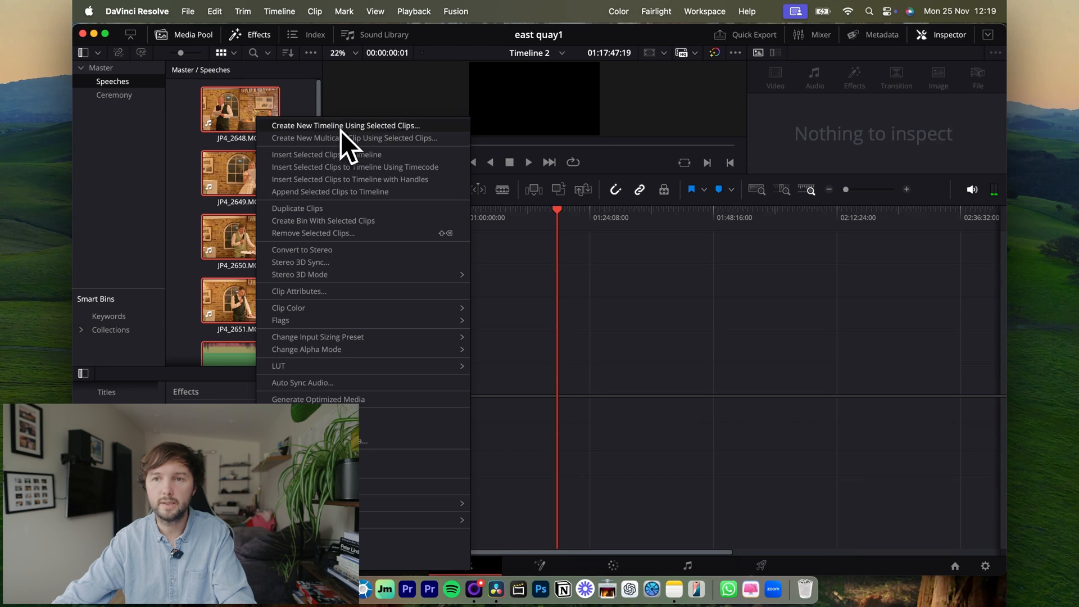
# - Create Timeline 3 from the selected camera clips and Speeches 1.wav
pyautogui.click(345, 125)
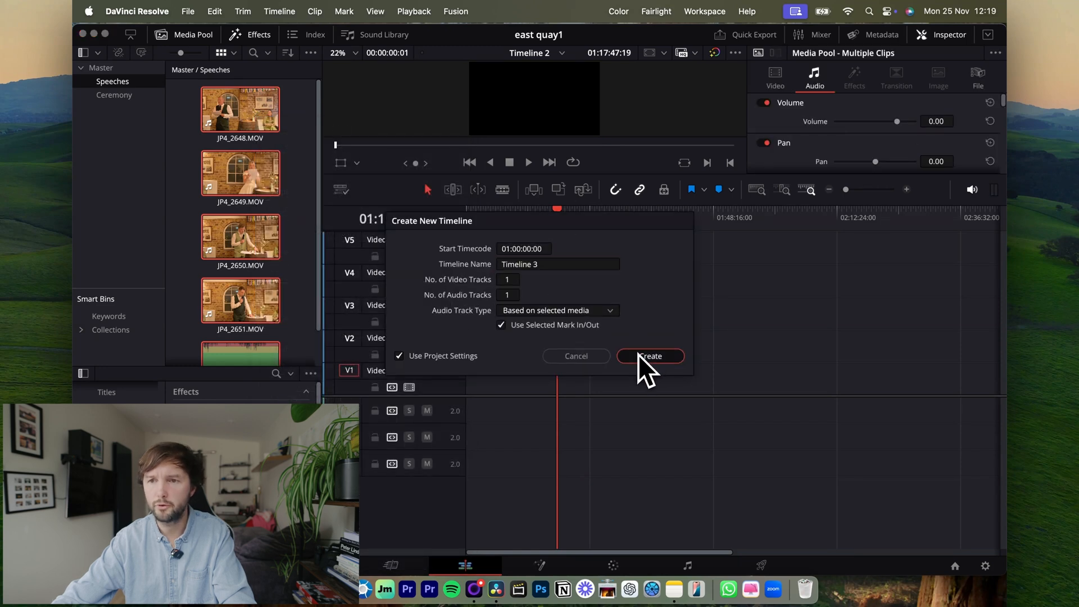
pyautogui.click(650, 356)
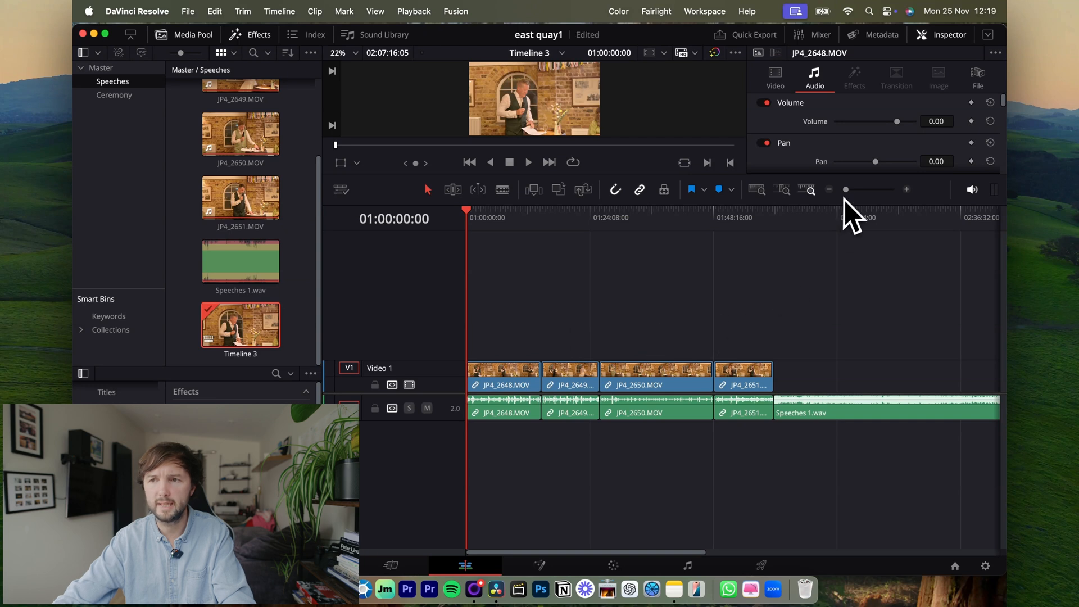
pyautogui.moveTo(895, 248)
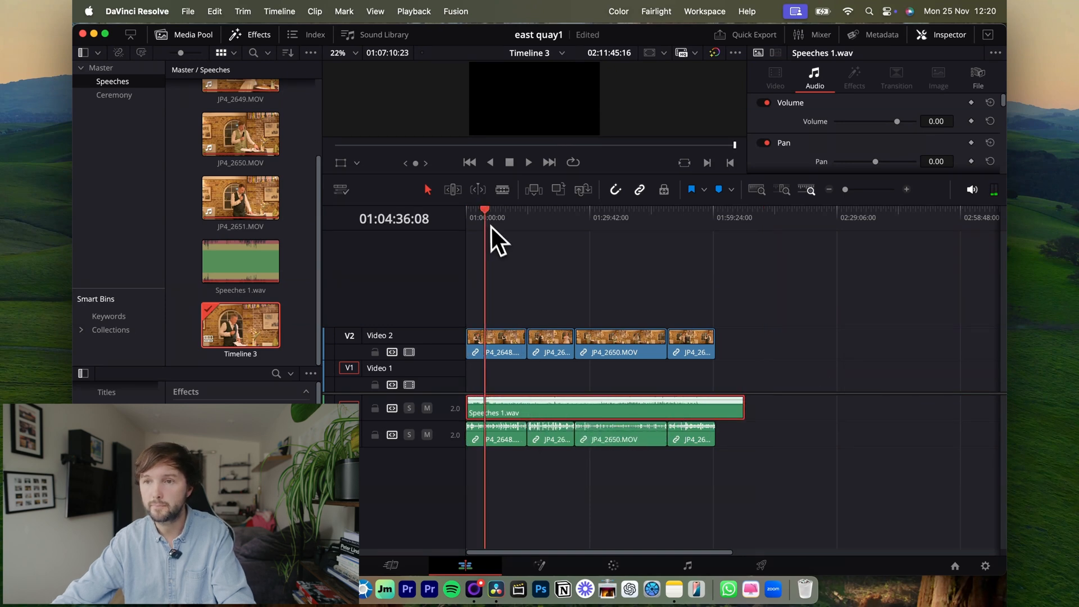
# - Place the camera clips on V2 and Speeches 1.wav on A1, camera audio on A2
pyautogui.click(551, 344)
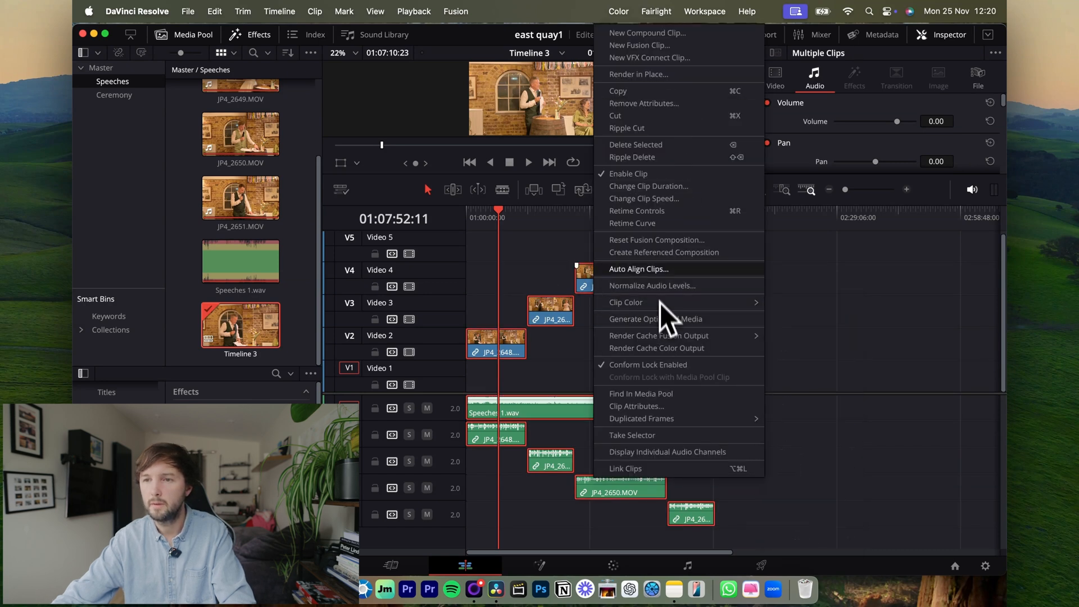
# - Auto Align the clips by Waveform using audio track 1 as reference
pyautogui.click(638, 269)
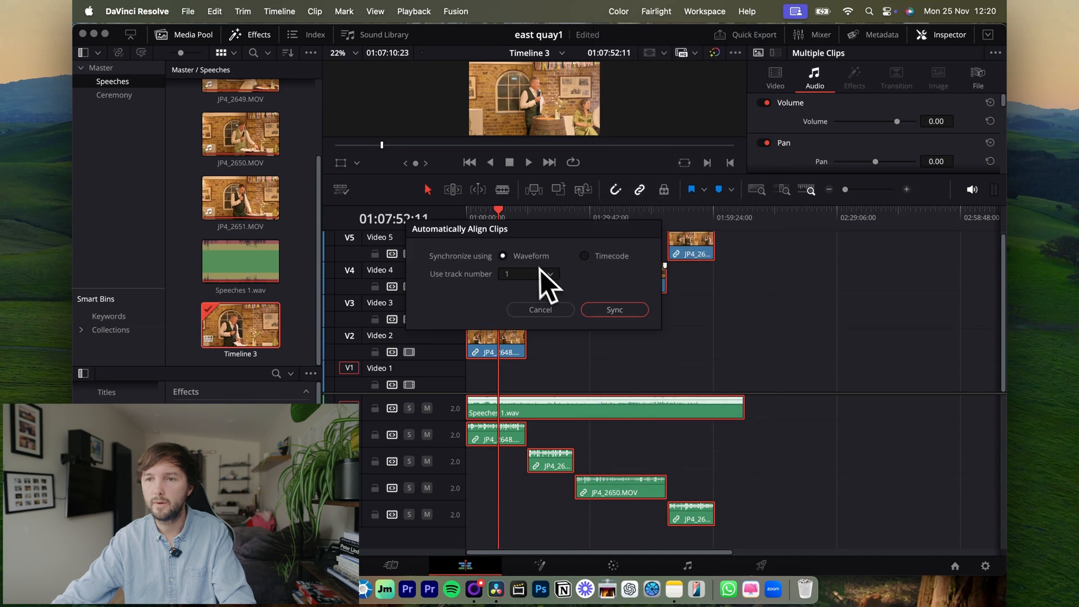
pyautogui.moveTo(606, 275)
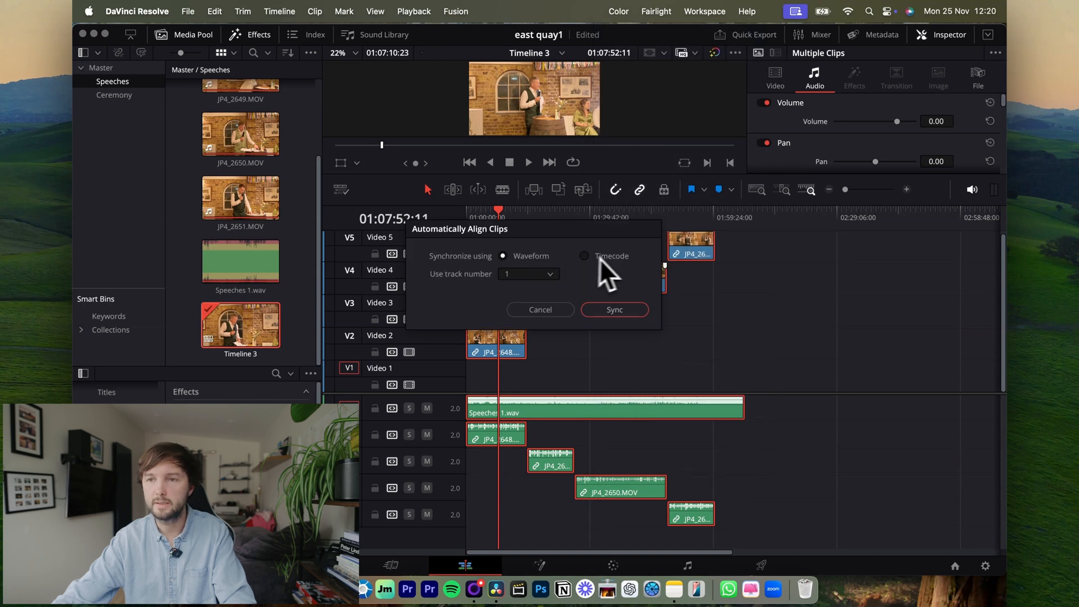
pyautogui.click(585, 256)
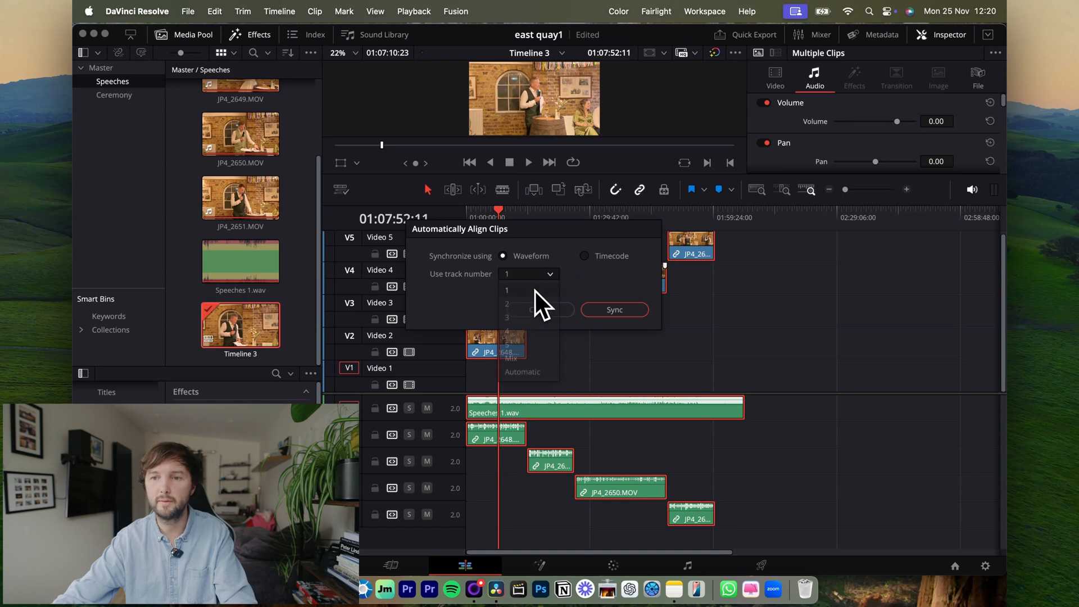
pyautogui.click(613, 309)
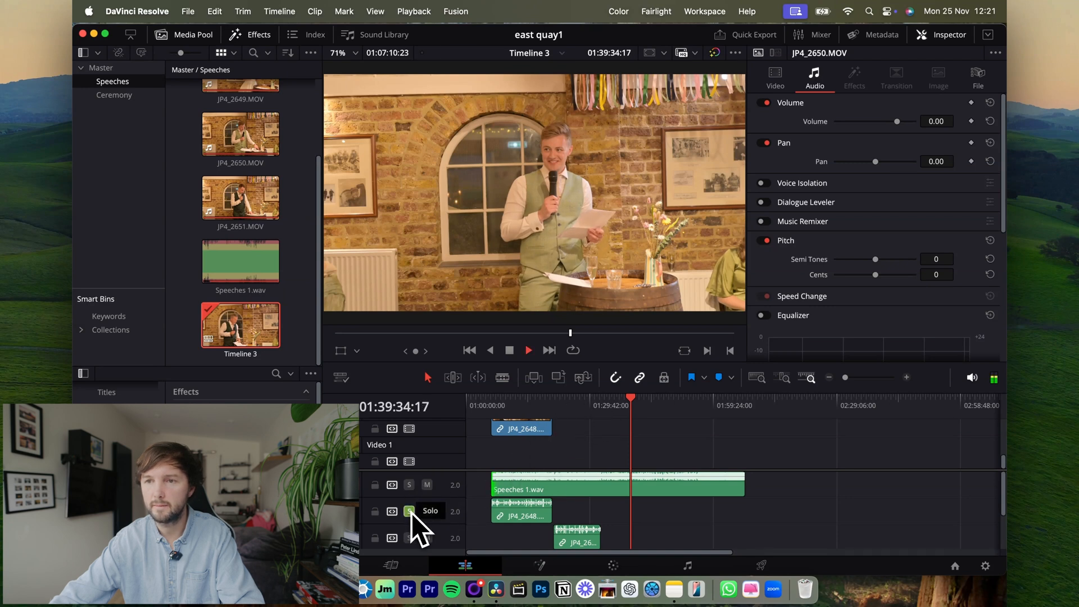
# - Solo then unsolo the first camera audio track, and mute the Speeches 1.wav track
pyautogui.click(409, 511)
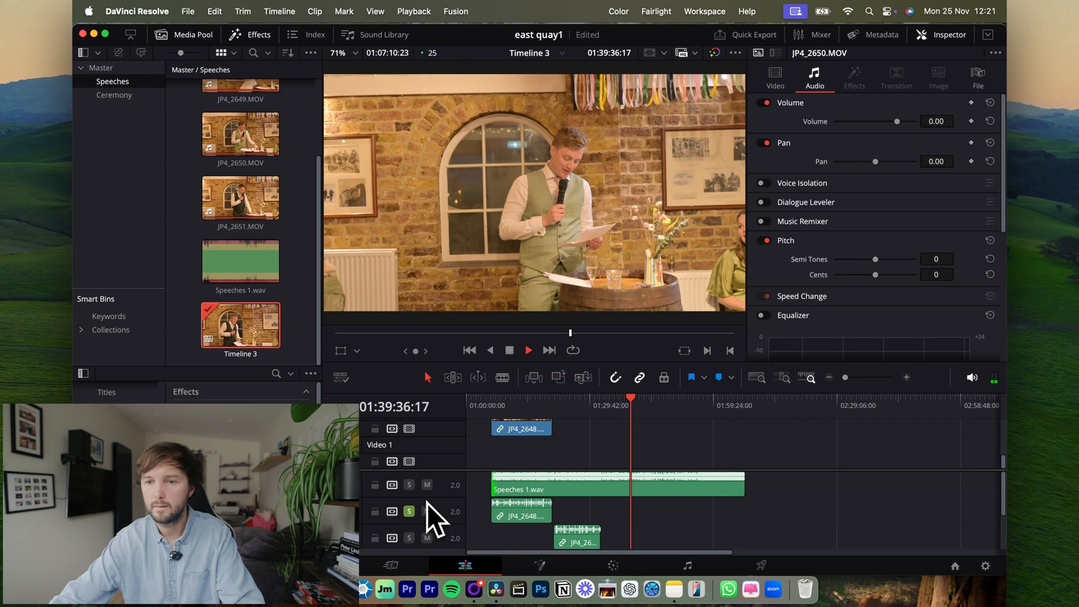
pyautogui.click(426, 485)
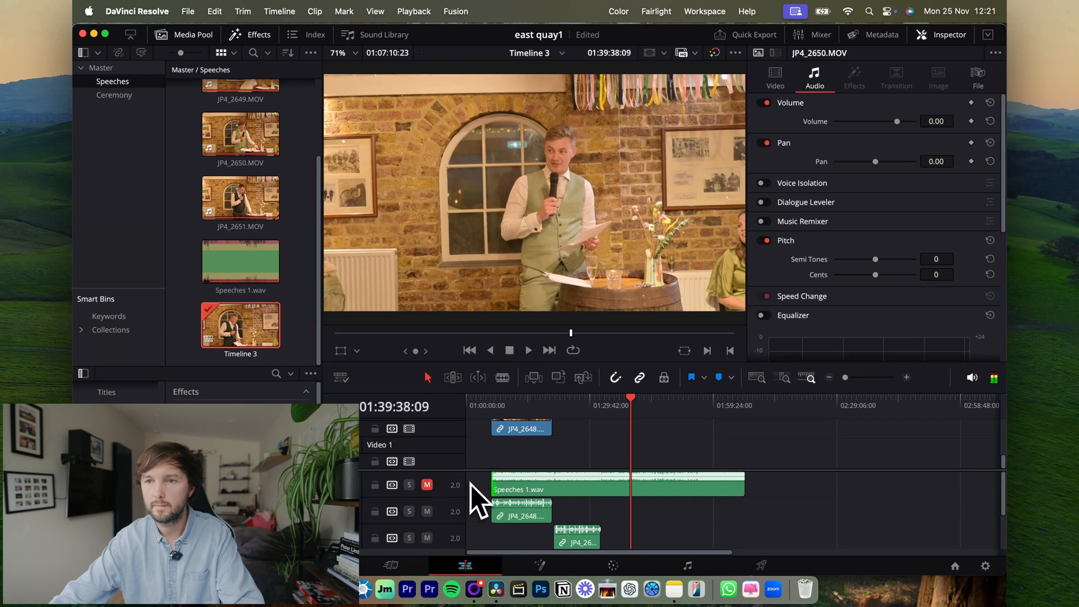
pyautogui.click(528, 350)
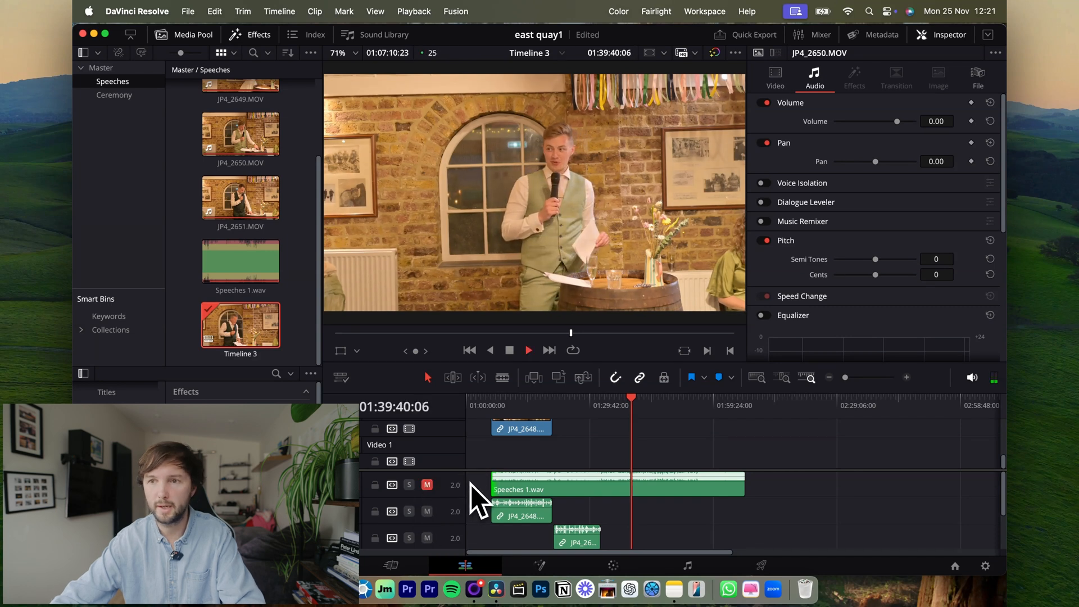